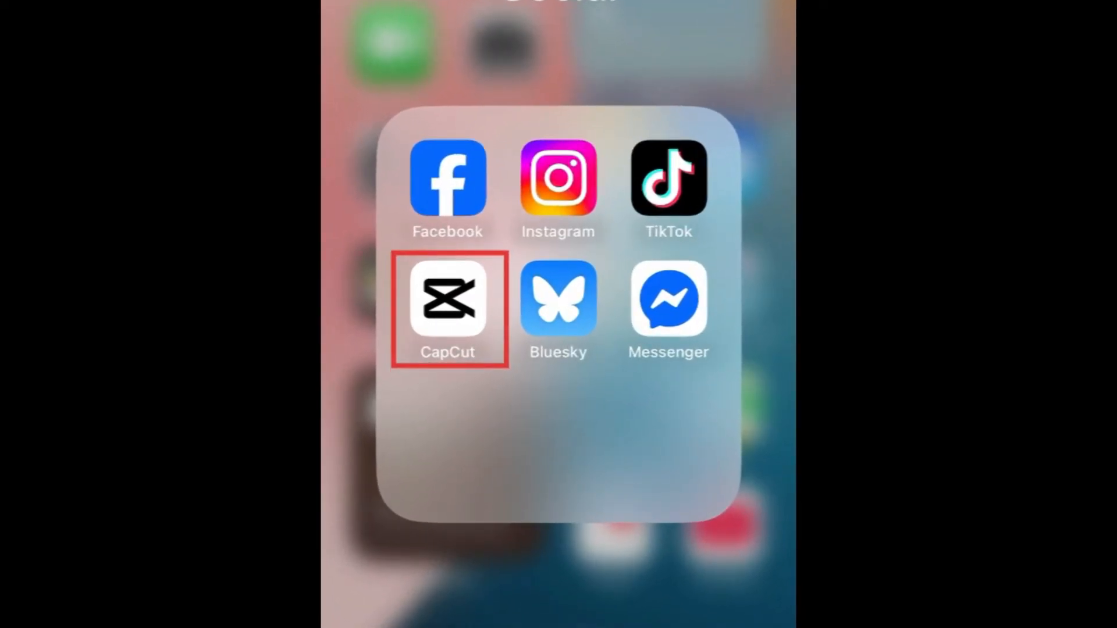
Launch CapCut and load the 48-second '0407' project with its wave clip
{"action": "left_click", "coordinate": [446, 306]}
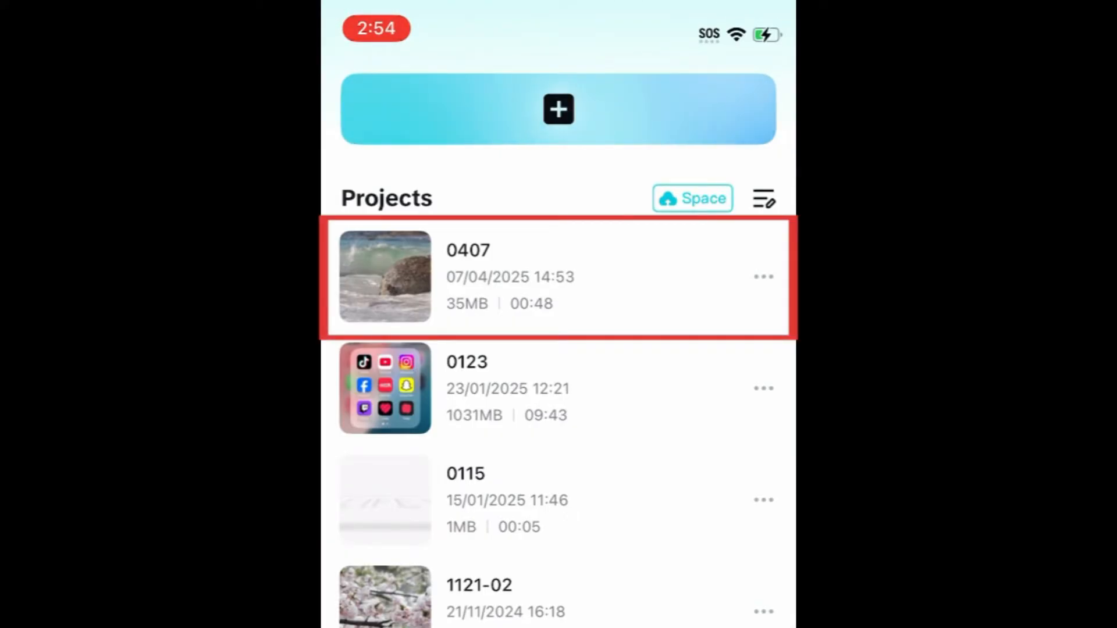
{"action": "left_click", "coordinate": [468, 277]}
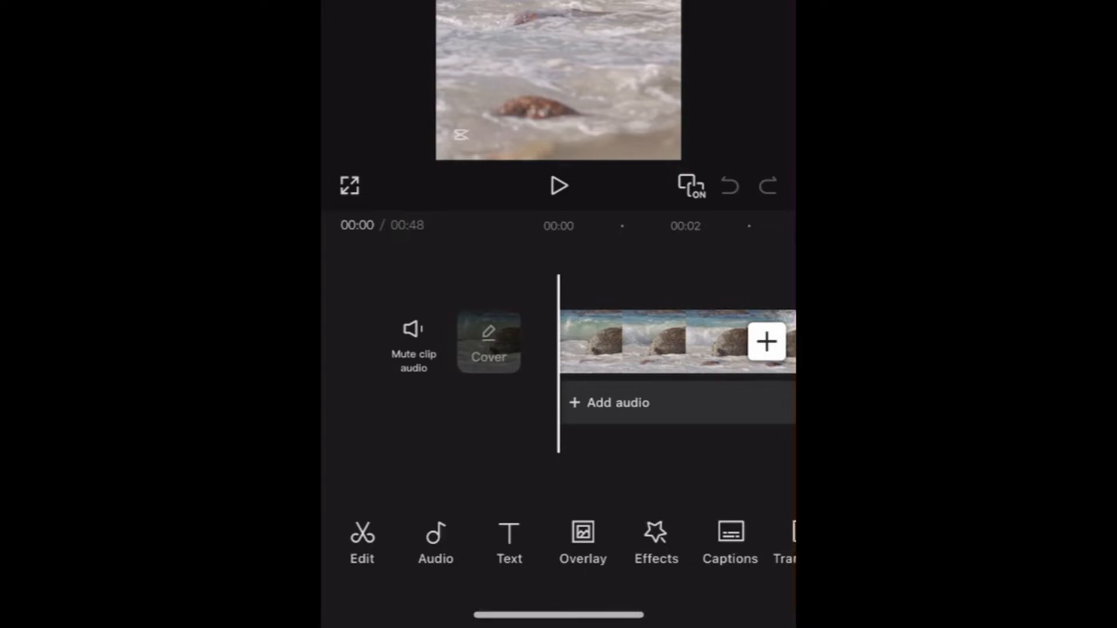
Browse the Recommended songs in the Sounds library, then return to the editor's audio toolbar
{"action": "left_click", "coordinate": [435, 542]}
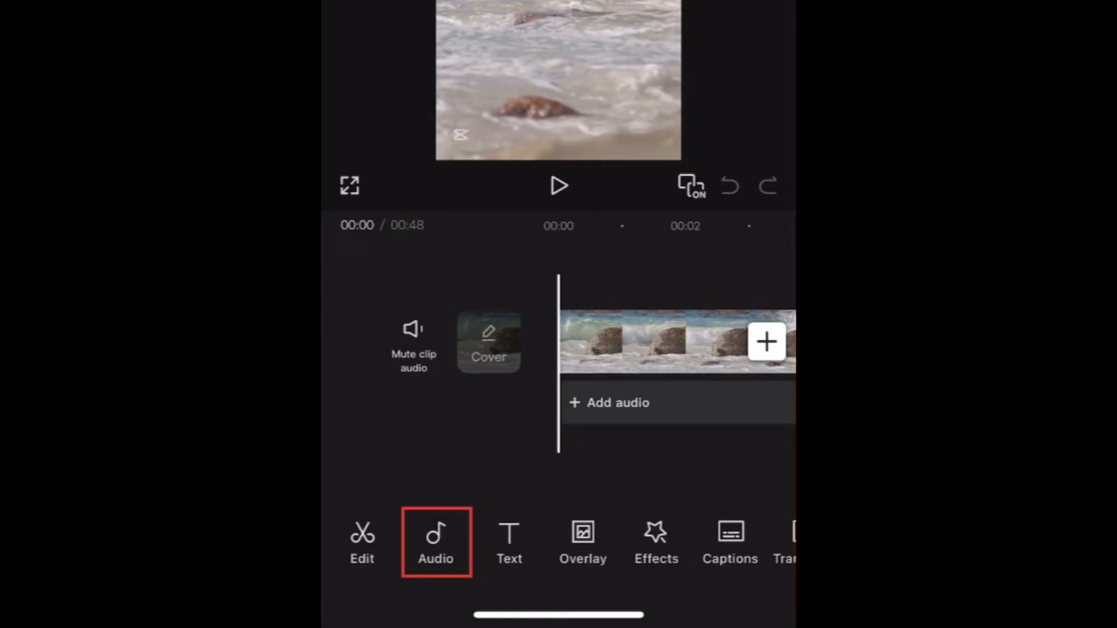
{"action": "left_click", "coordinate": [437, 542]}
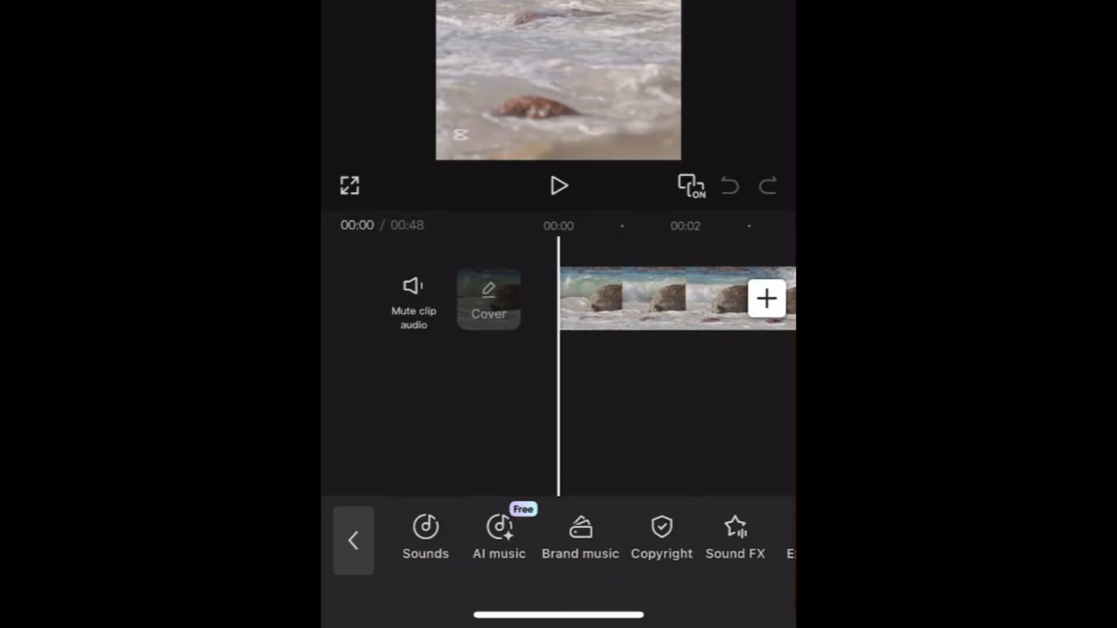
{"action": "left_click", "coordinate": [425, 534]}
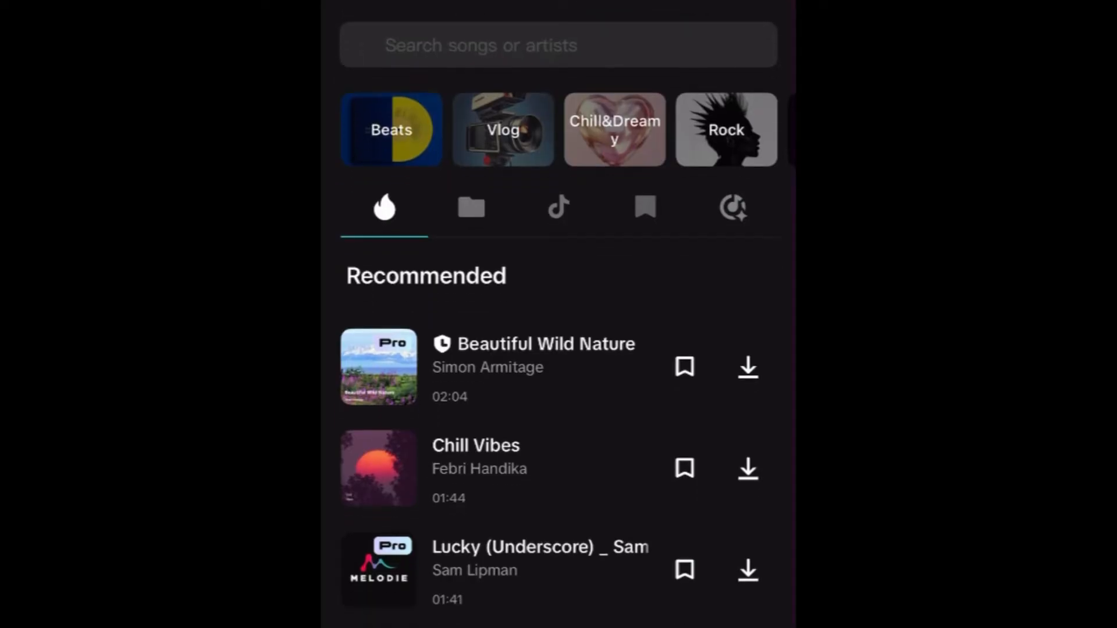
{"action": "scroll", "scroll_direction": "down", "scroll_amount": 3}
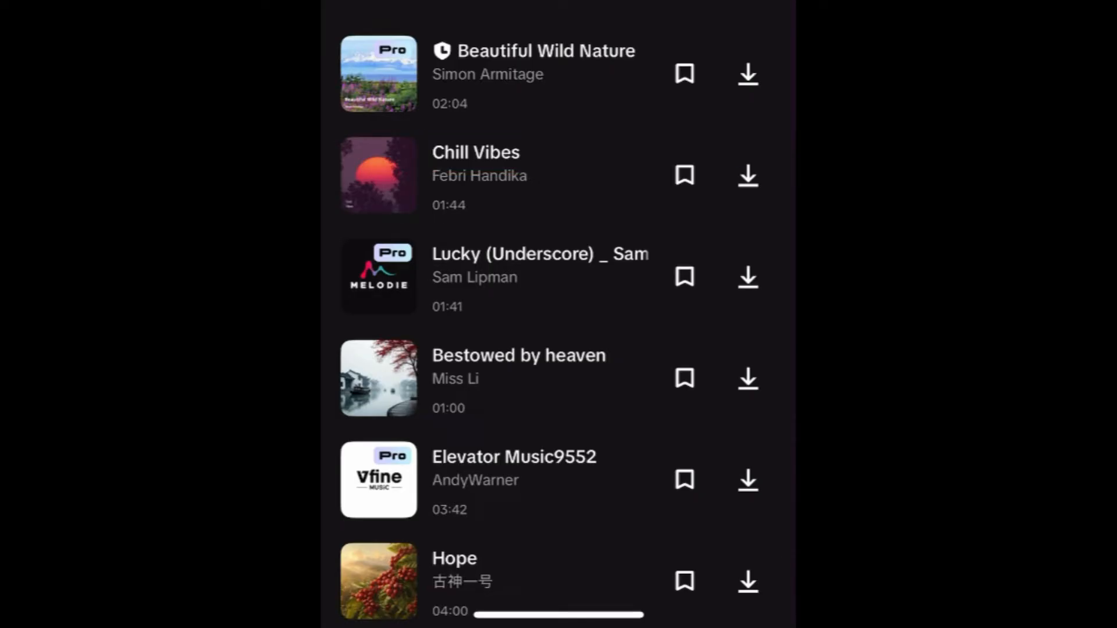
{"action": "left_click", "coordinate": [379, 174]}
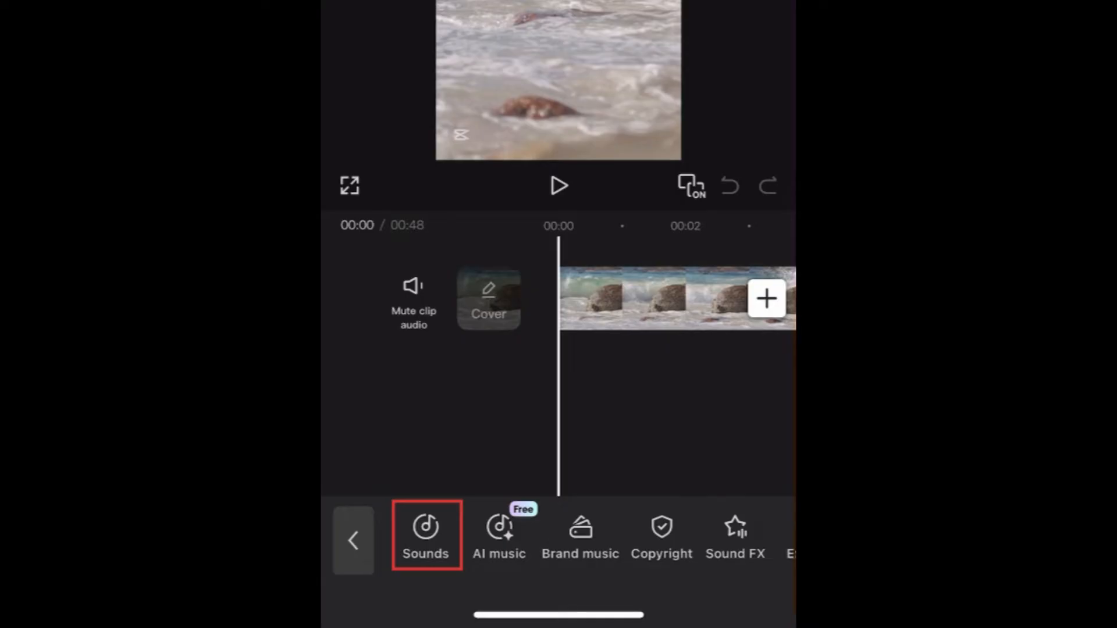
From the Sounds library, choose the Device source and browse the phone's Downloads for a song
{"action": "left_click", "coordinate": [425, 537]}
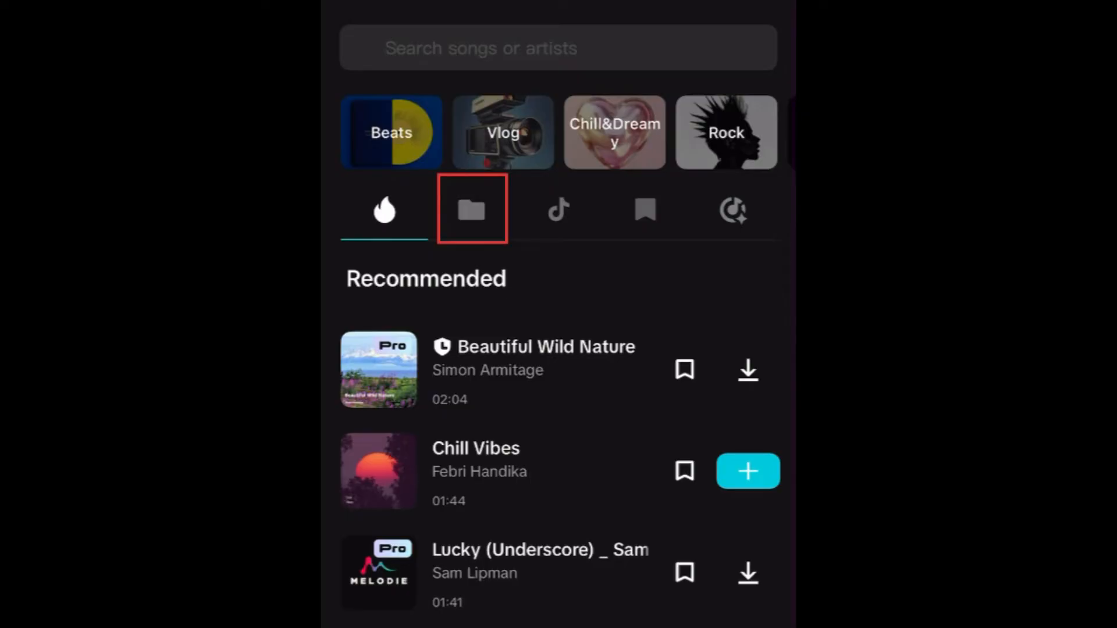
{"action": "left_click", "coordinate": [471, 210]}
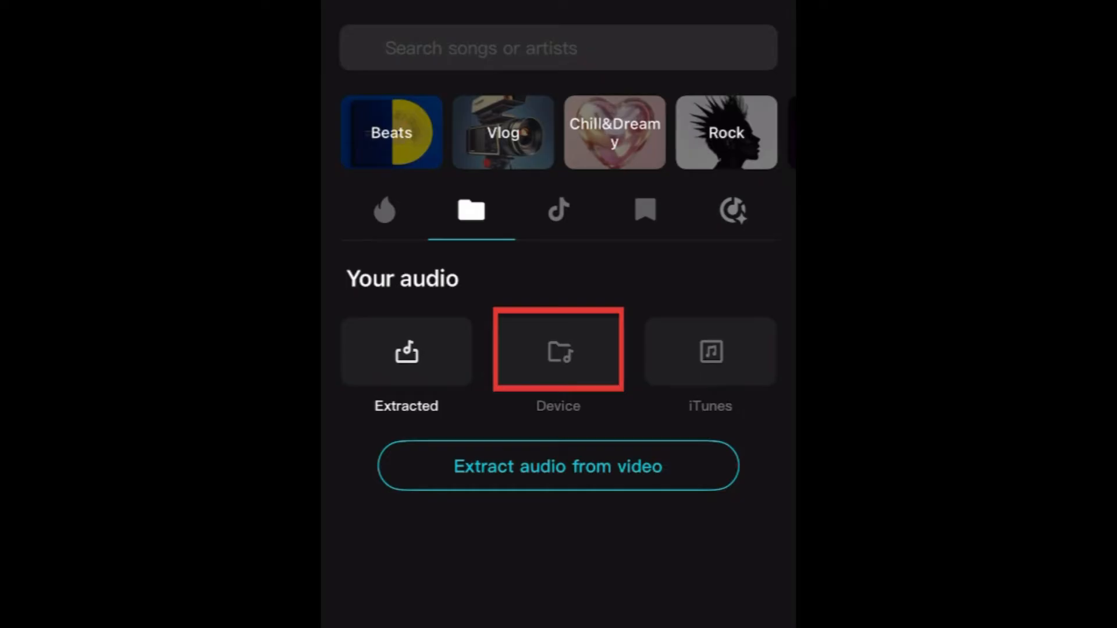
{"action": "left_click", "coordinate": [557, 351]}
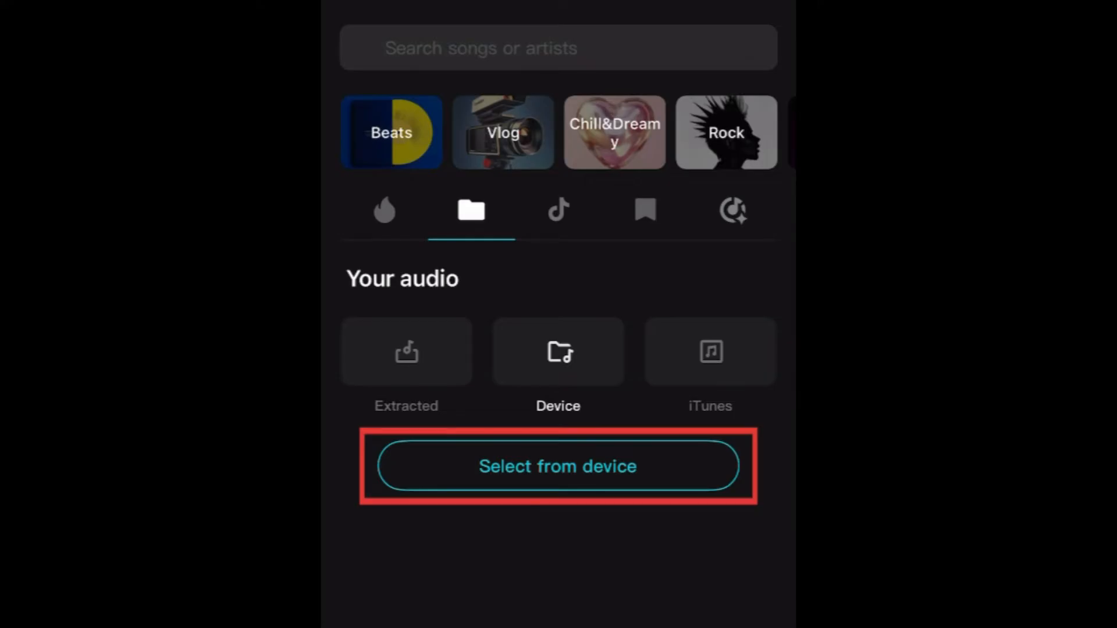
{"action": "left_click", "coordinate": [557, 466]}
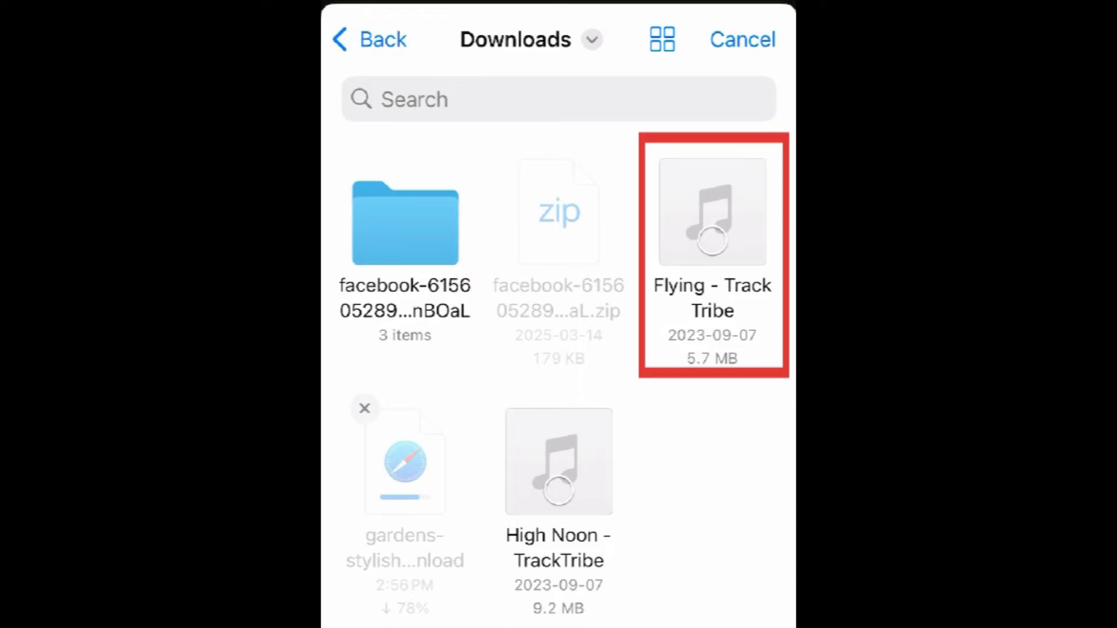
Import 'Flying – Track Tribe' from Downloads into CapCut's device audio list
{"action": "left_click", "coordinate": [712, 209]}
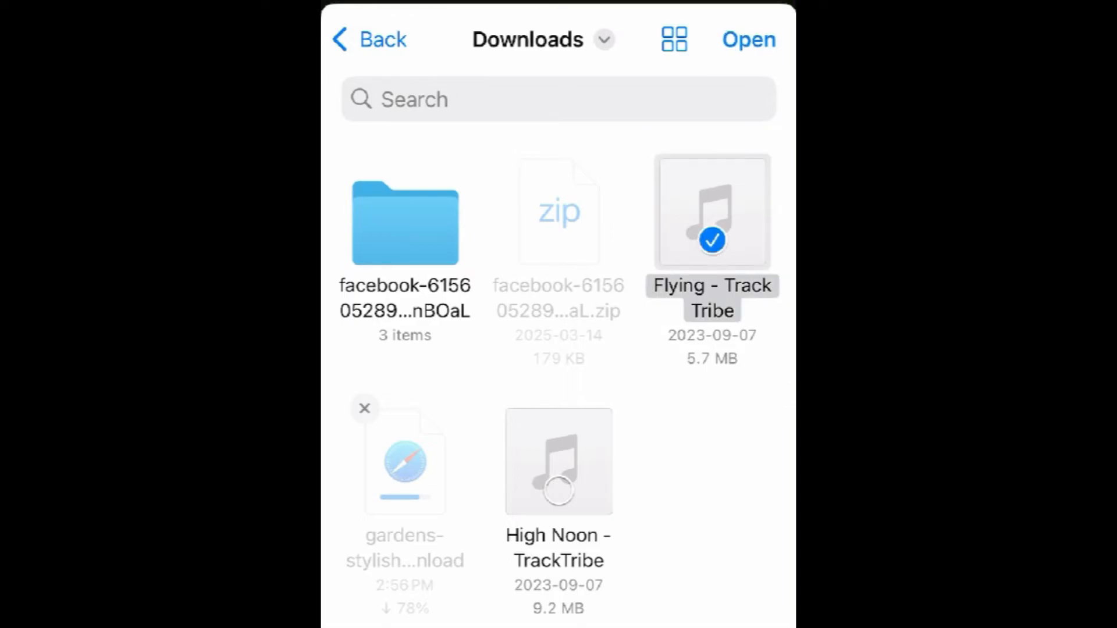
{"action": "left_click", "coordinate": [749, 39]}
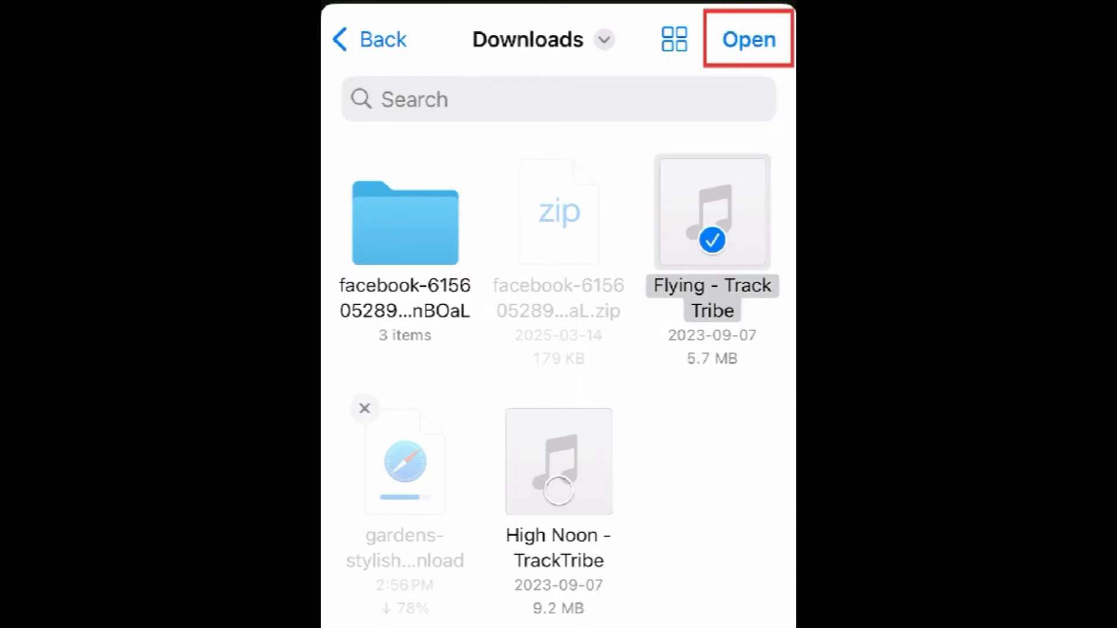
{"action": "left_click", "coordinate": [747, 39]}
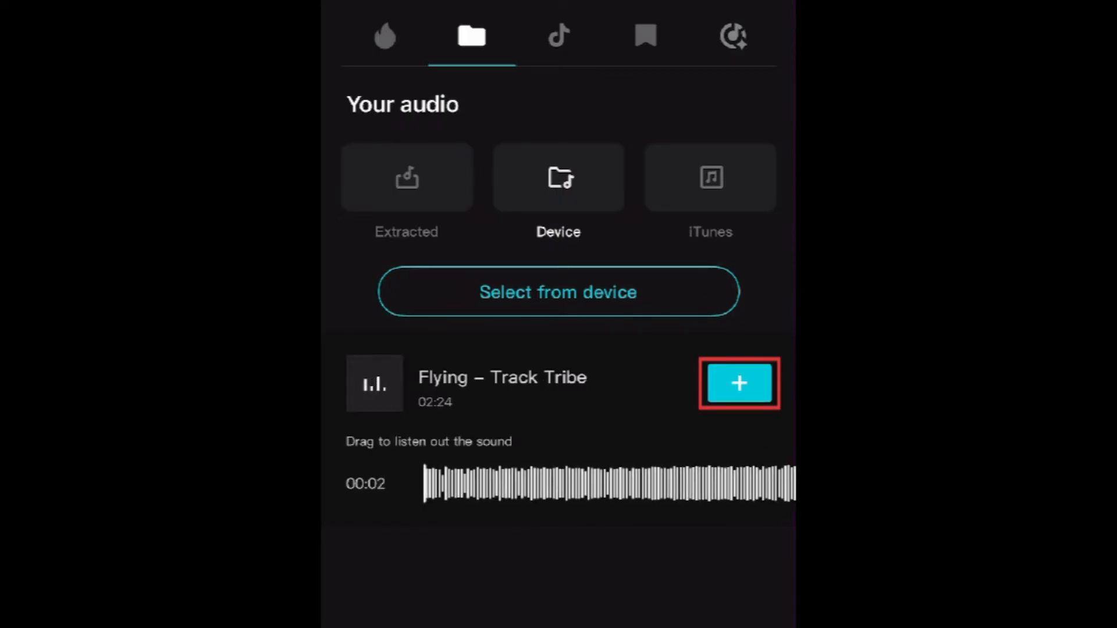
Add the 'Flying – Track Tribe' song to the project timeline
{"action": "left_click", "coordinate": [738, 383]}
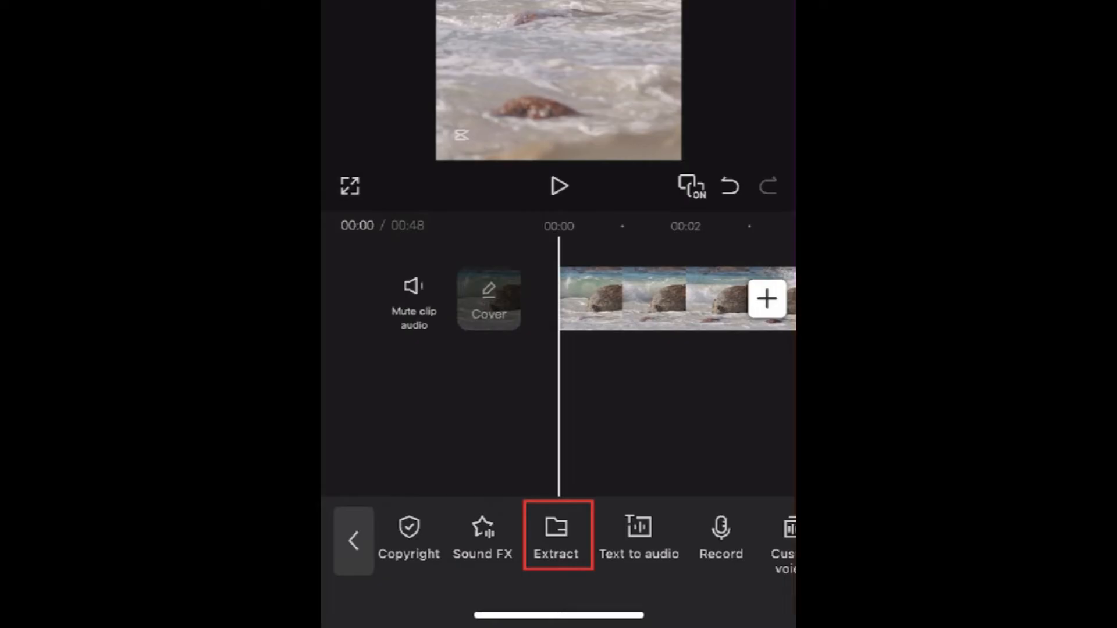
Extract and add the audio from the 00:08 video in the Videos grid
{"action": "left_click", "coordinate": [556, 534]}
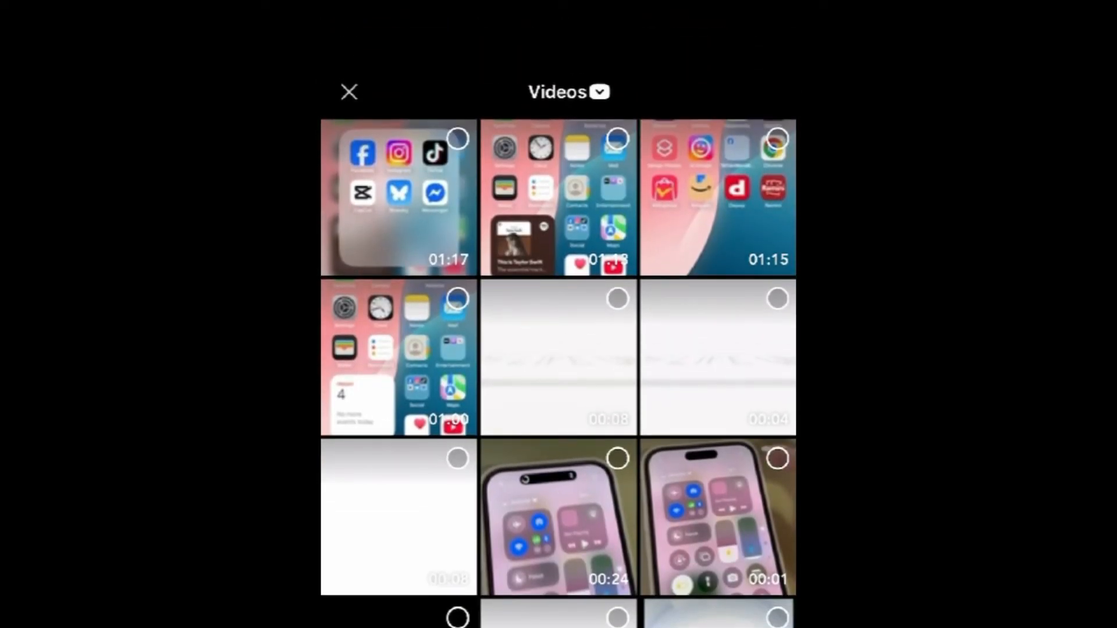
{"action": "left_click", "coordinate": [558, 357]}
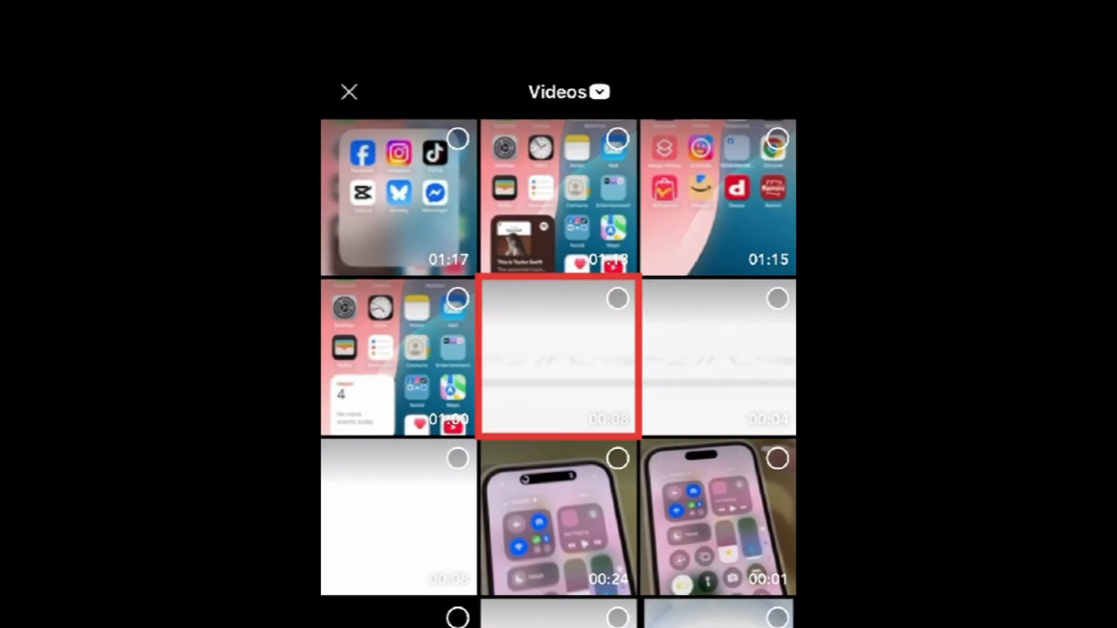
{"action": "left_click", "coordinate": [616, 298]}
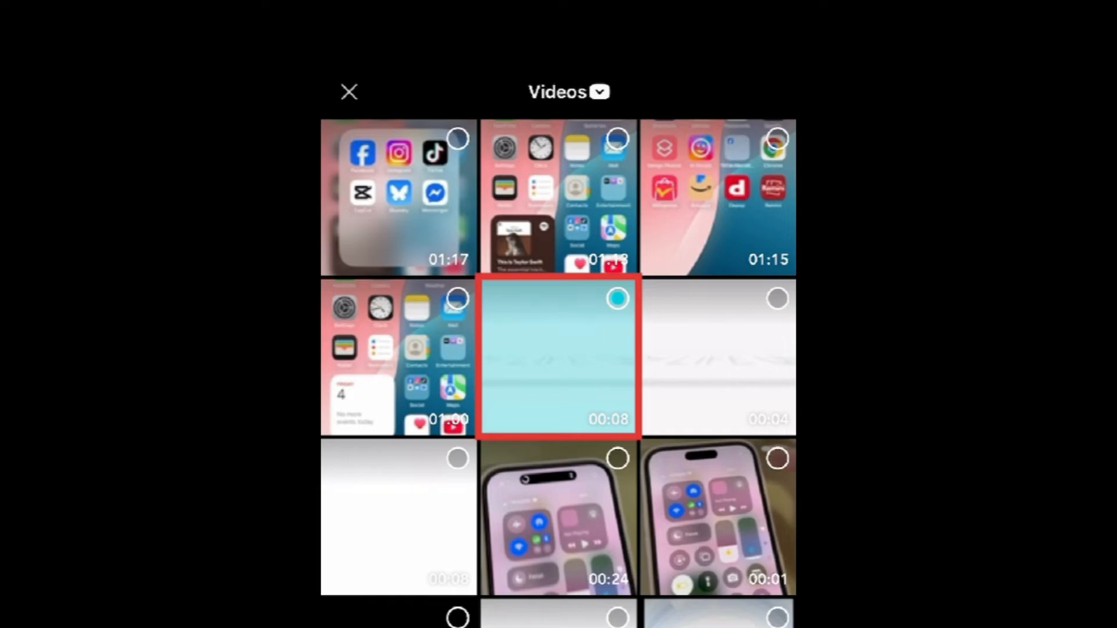
{"action": "scroll", "scroll_direction": "down", "scroll_amount": 3}
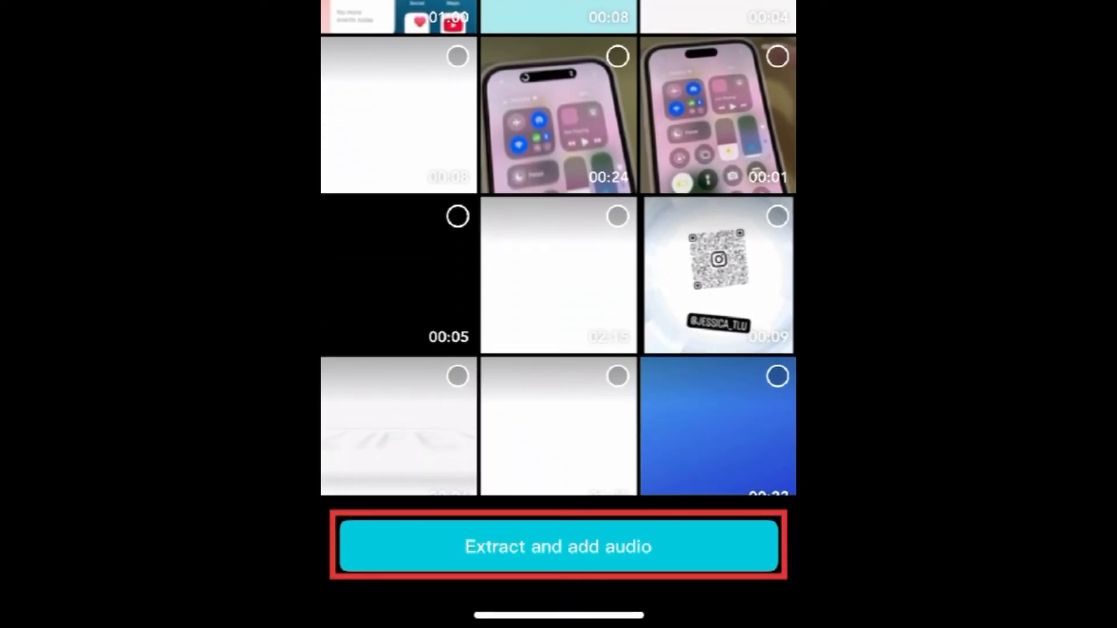
{"action": "left_click", "coordinate": [559, 546]}
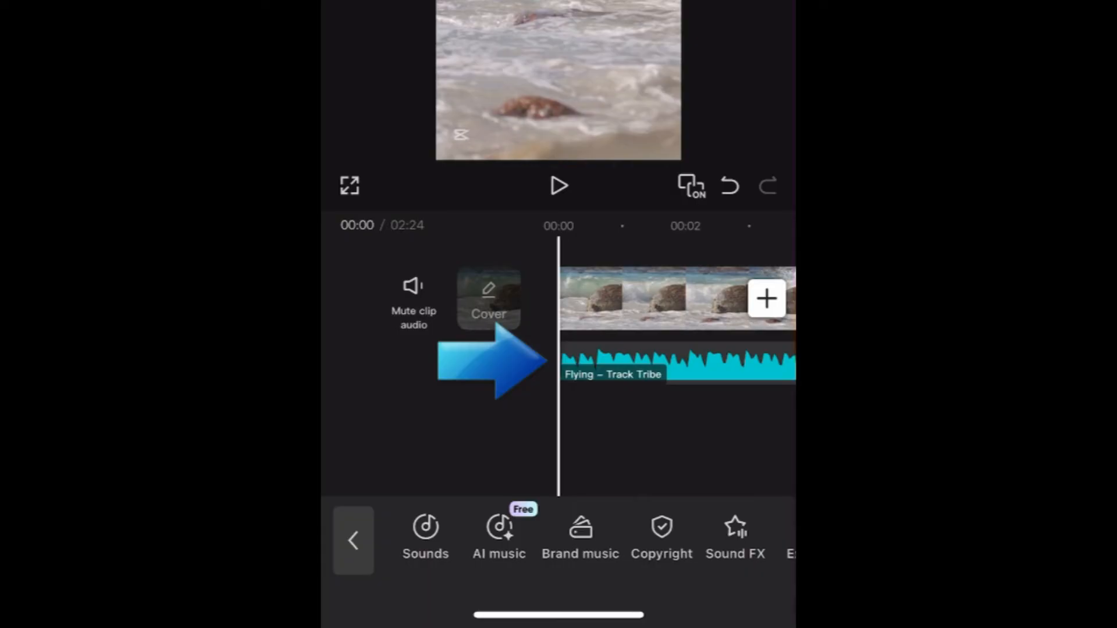
Select the 'Flying – Track Tribe' track and review its Fade, Volume and Audio effects settings
{"action": "left_click", "coordinate": [670, 373]}
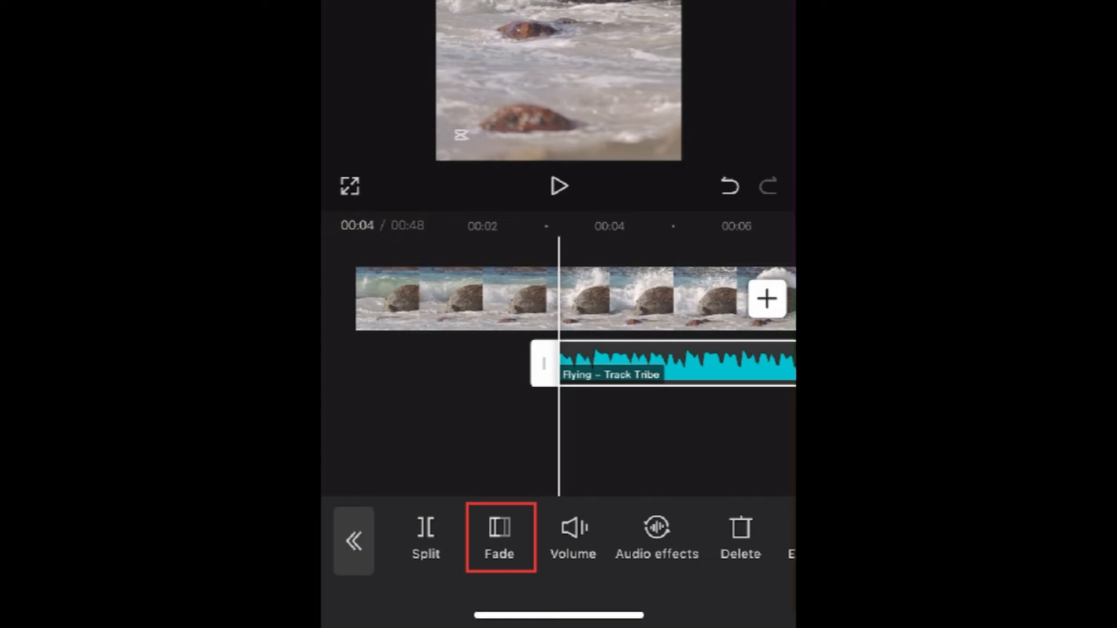
{"action": "left_click", "coordinate": [501, 538]}
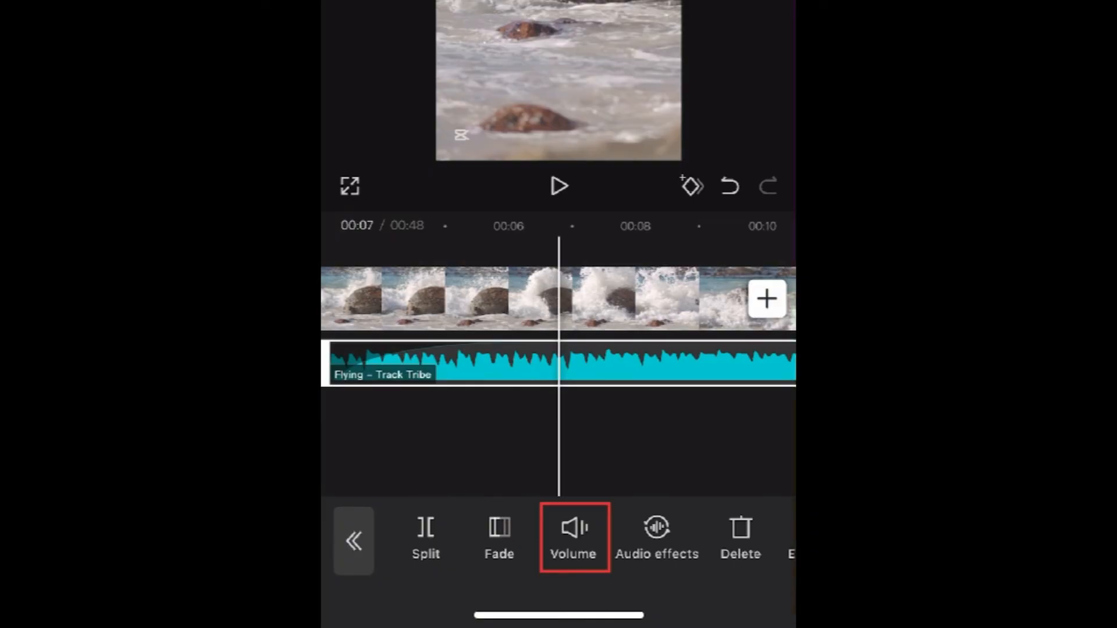
{"action": "left_click", "coordinate": [574, 535]}
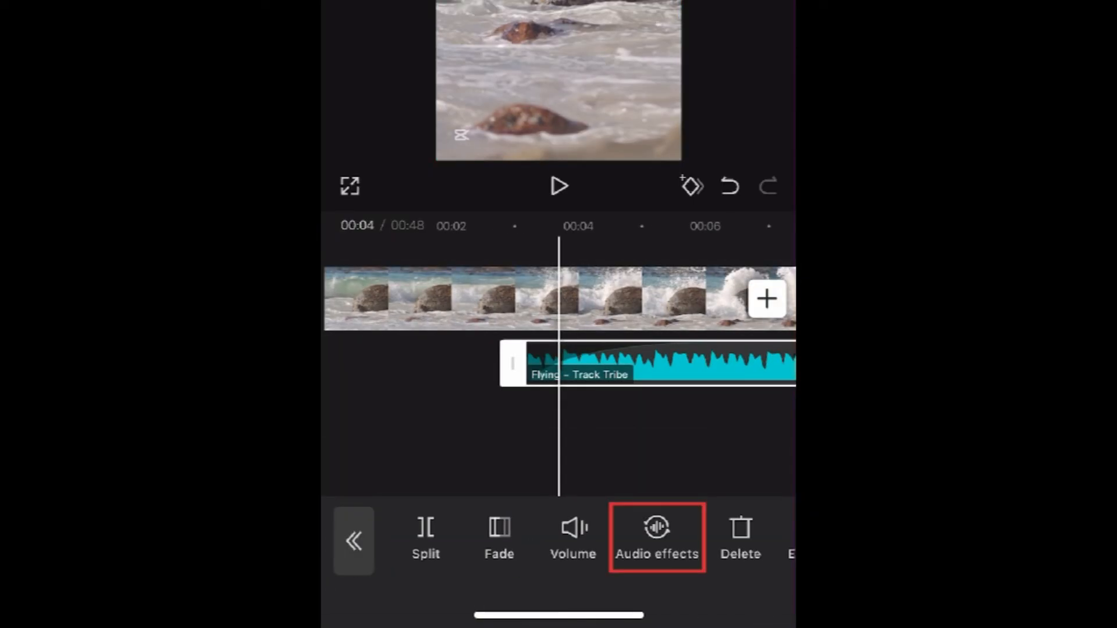
{"action": "left_click", "coordinate": [657, 538]}
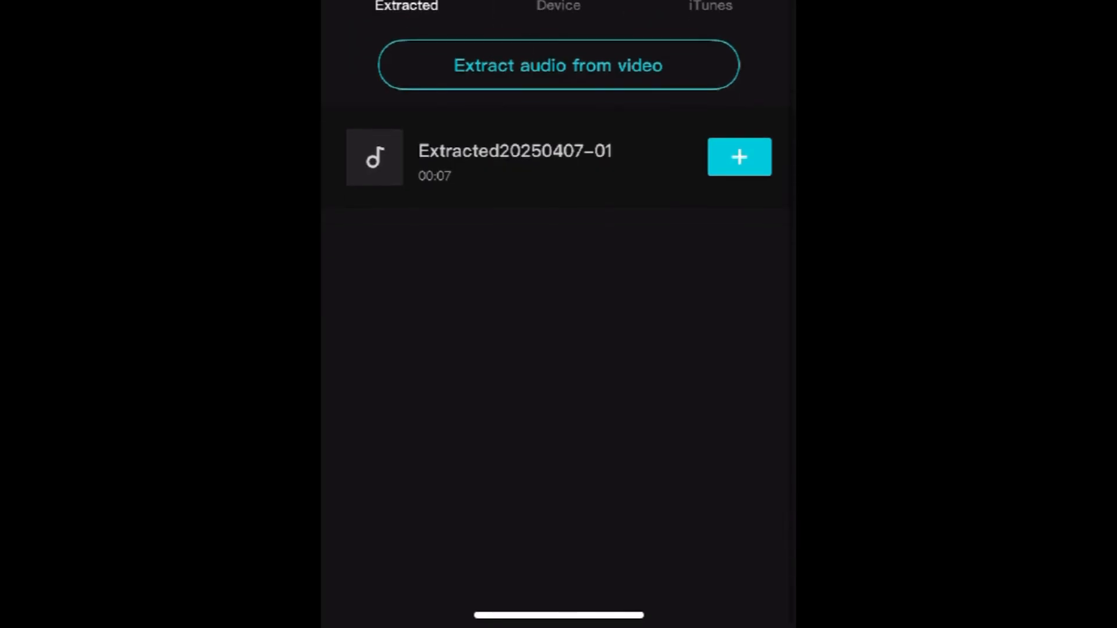
{"action": "left_click", "coordinate": [739, 156]}
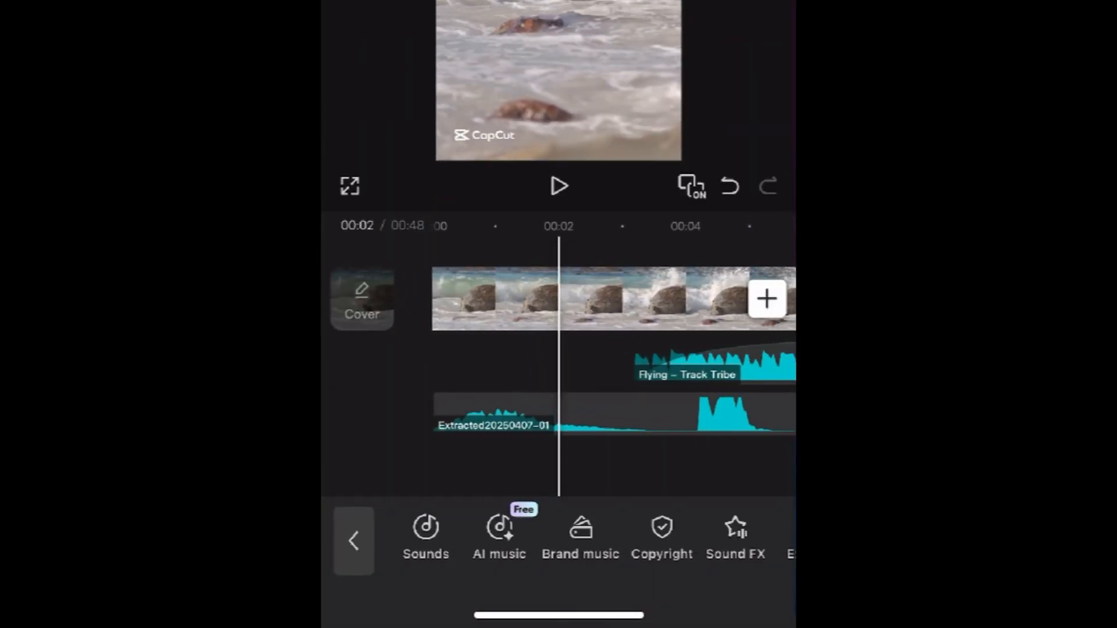
{"action": "left_click", "coordinate": [491, 427]}
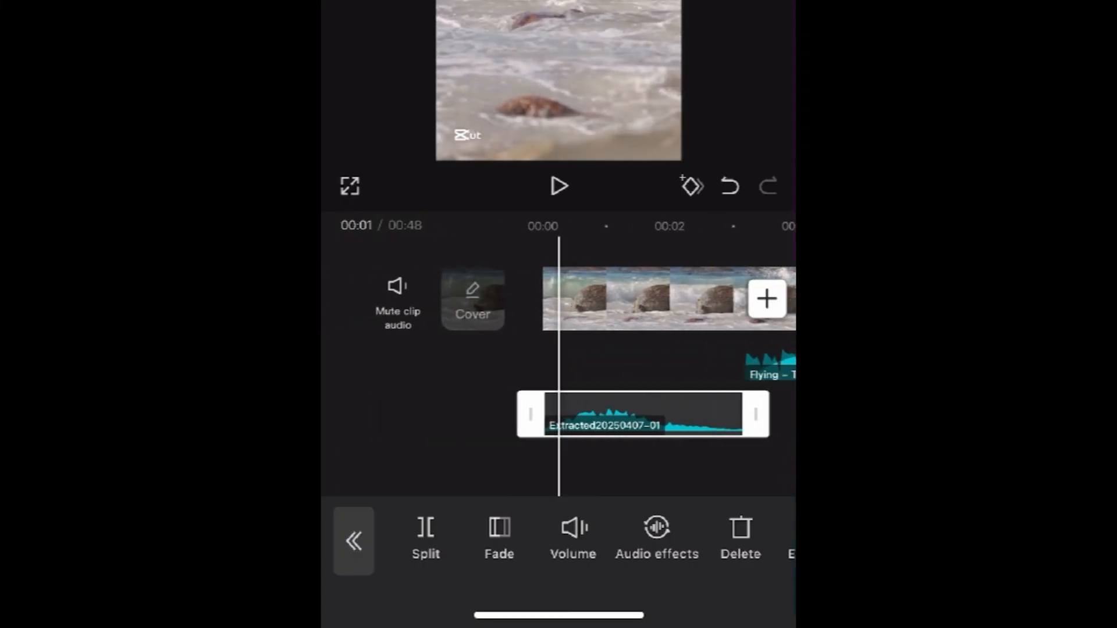
{"action": "left_click", "coordinate": [559, 186]}
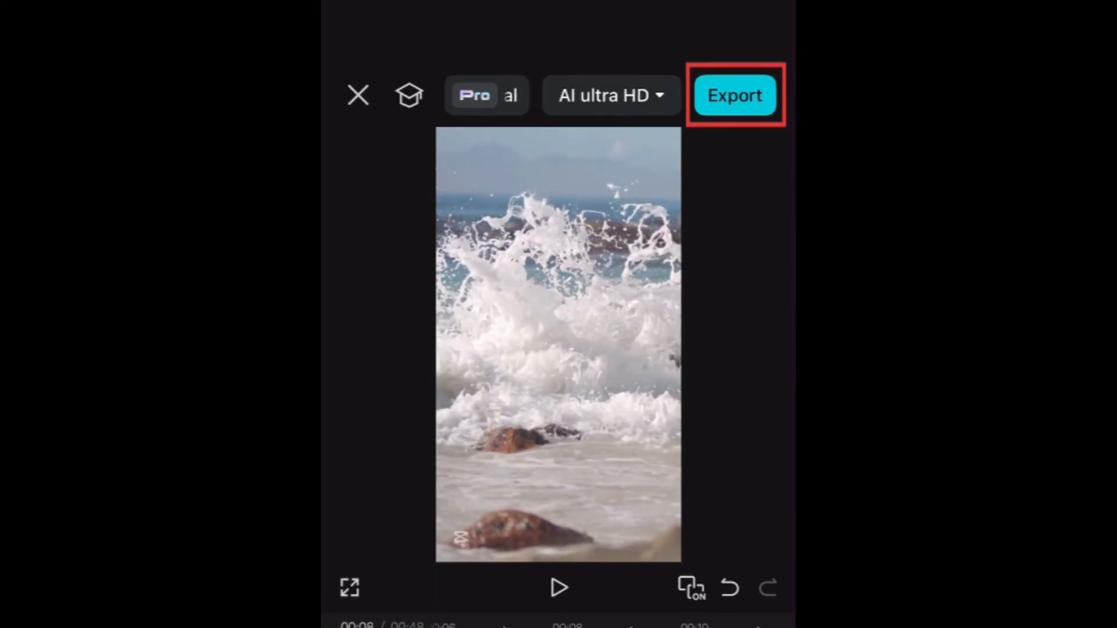
{"action": "left_click", "coordinate": [734, 96]}
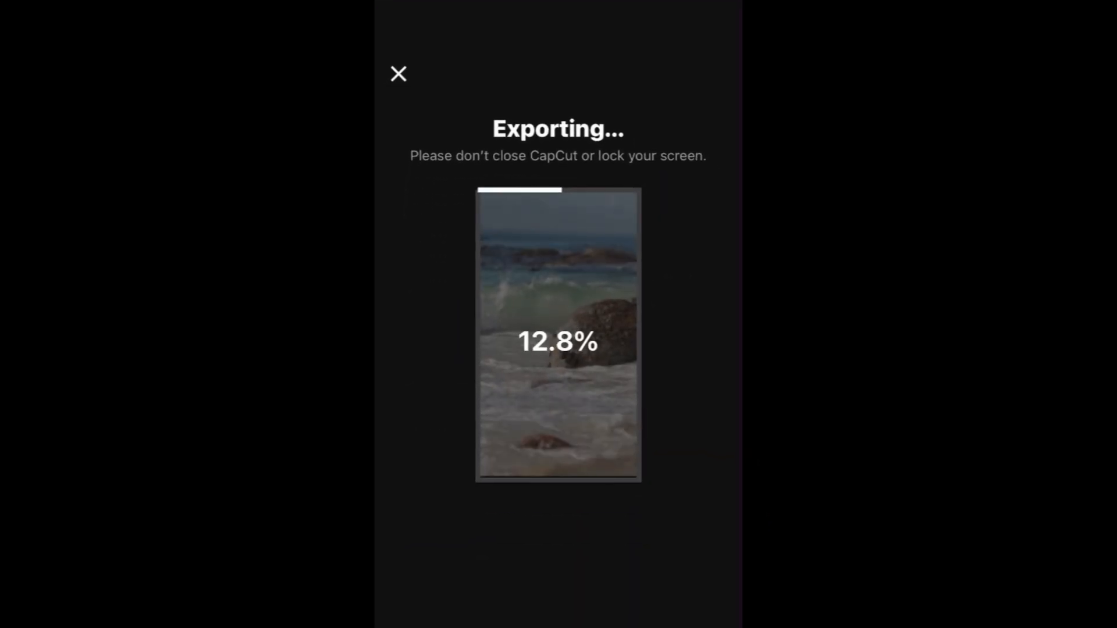